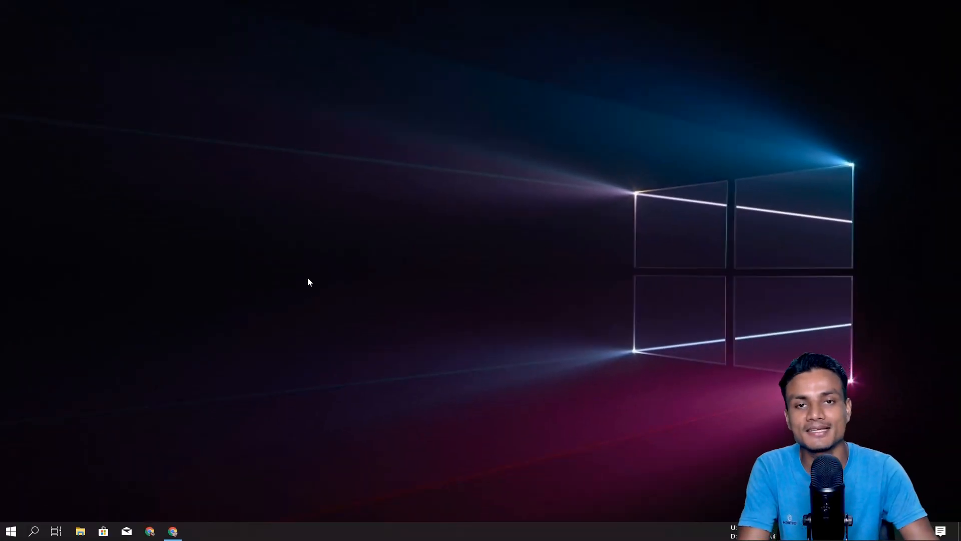
pyautogui.moveTo(283, 310)
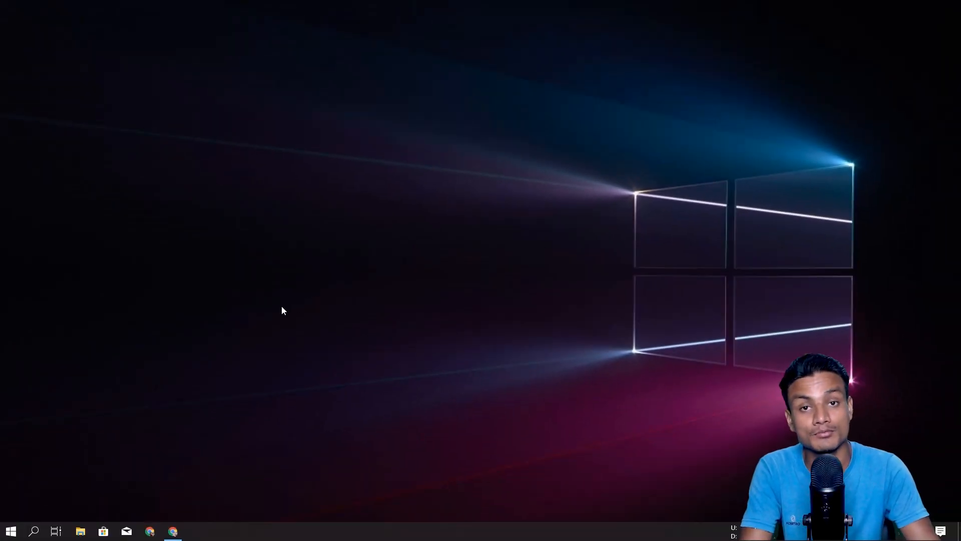
pyautogui.moveTo(240, 349)
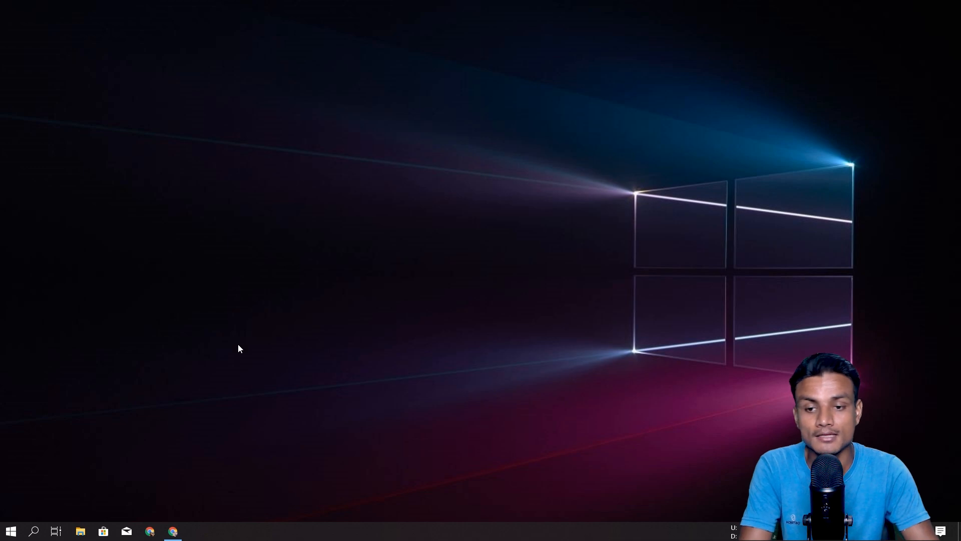
# - Bring up Chrome on microsoftedgeinsider.com and reach the Beta, Dev and Canary channel downloads
pyautogui.click(172, 531)
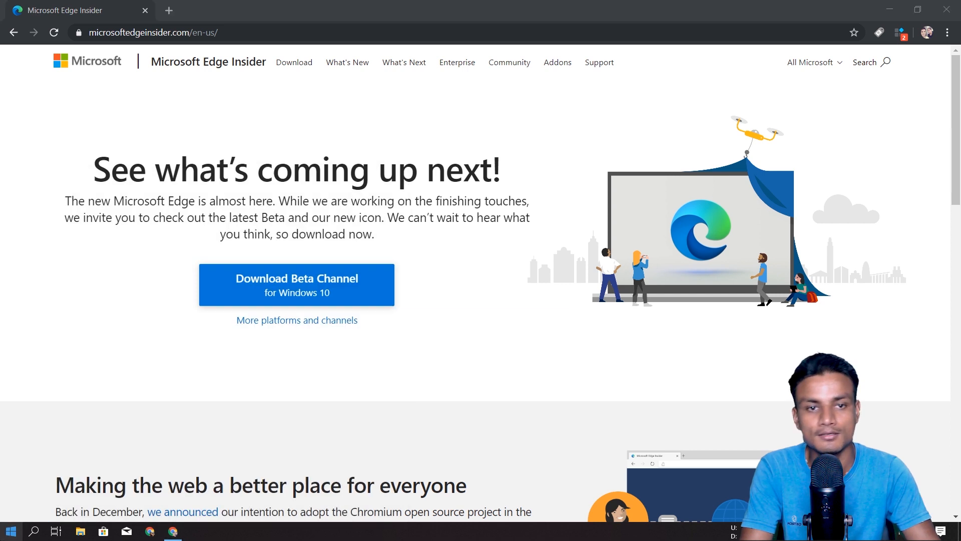
pyautogui.moveTo(488, 311)
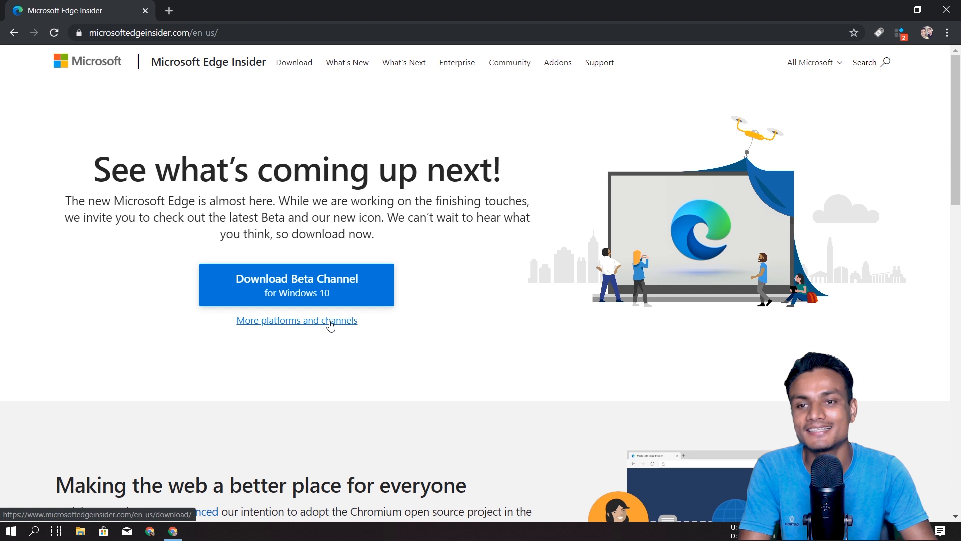
pyautogui.click(297, 320)
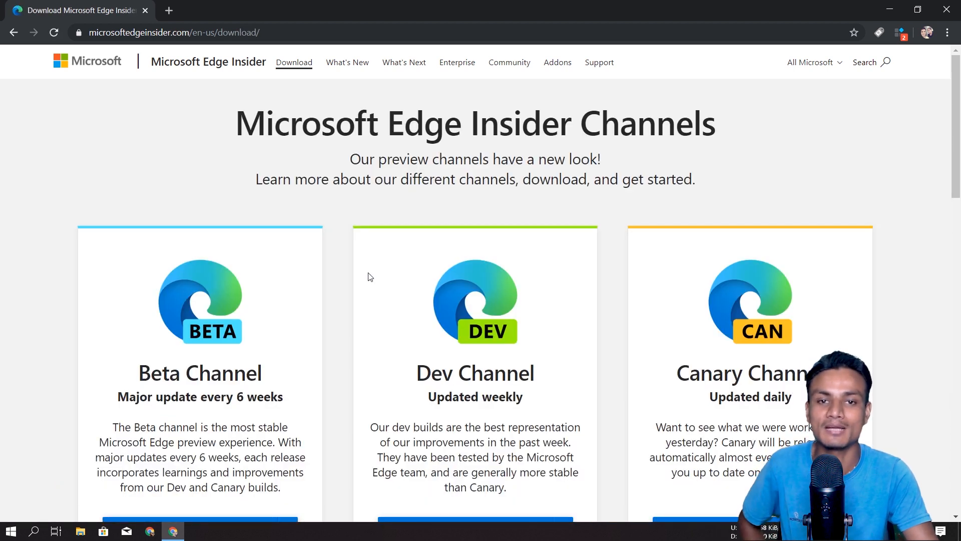
pyautogui.moveTo(324, 216)
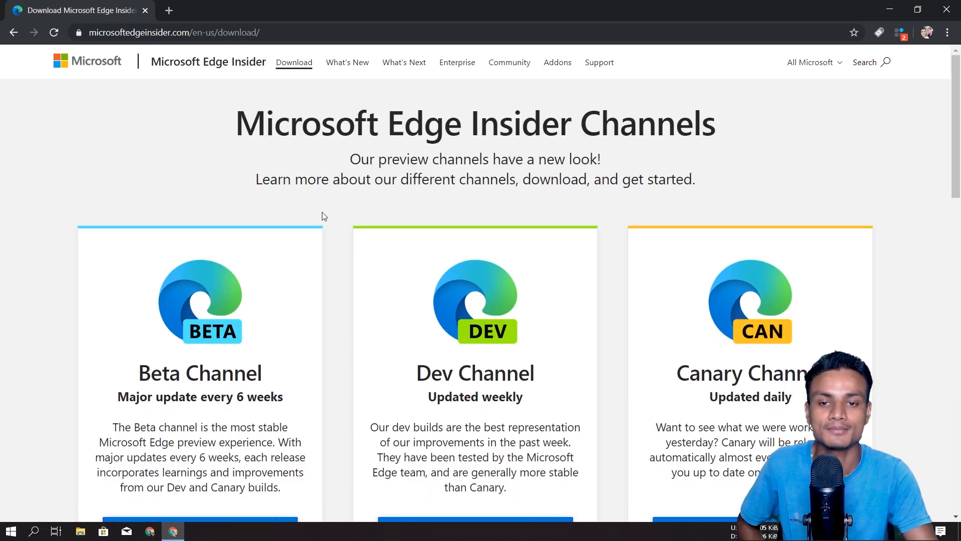
pyautogui.scroll(-3)
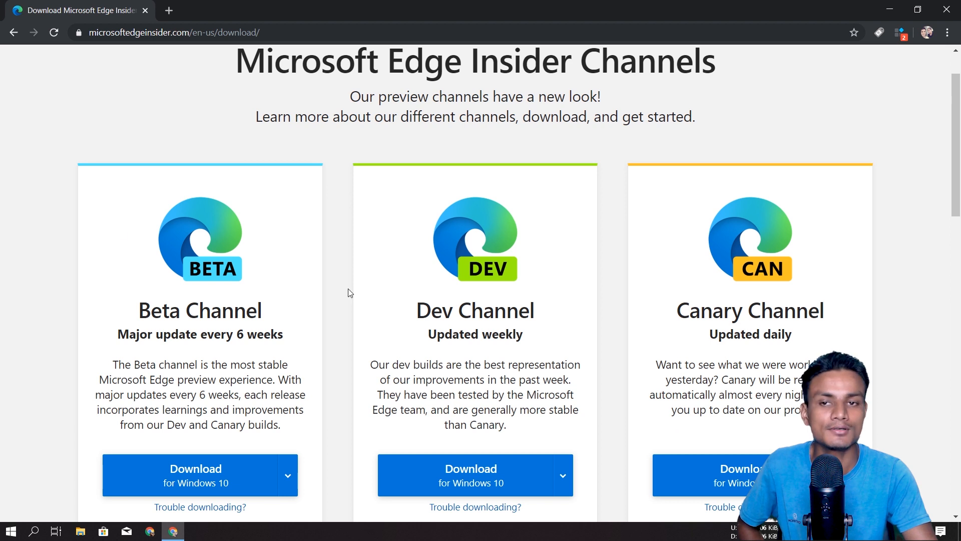
pyautogui.moveTo(335, 258)
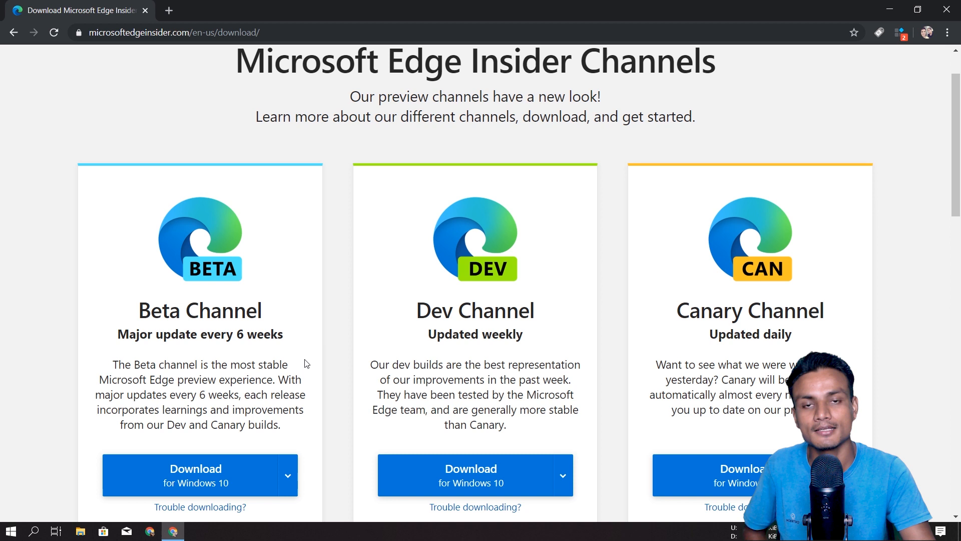
pyautogui.moveTo(190, 196)
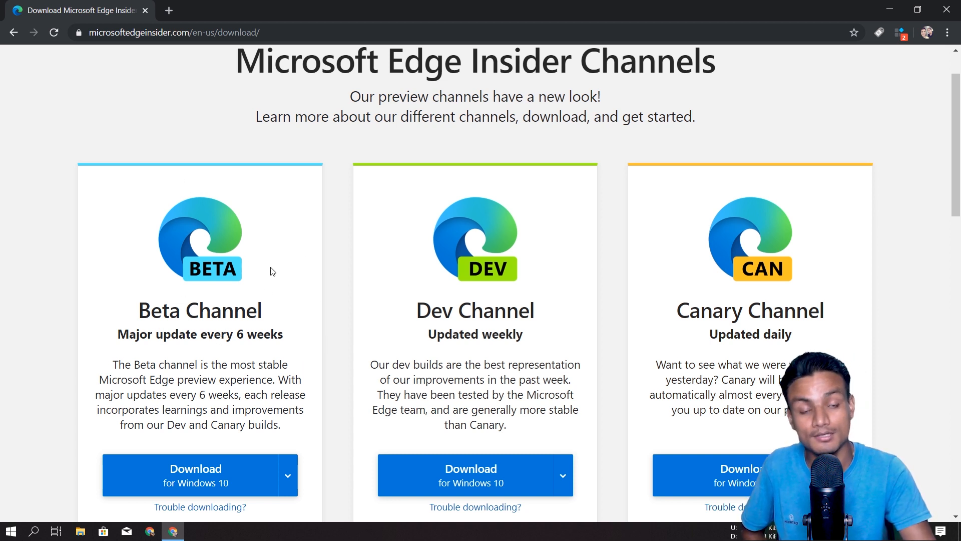
pyautogui.moveTo(344, 360)
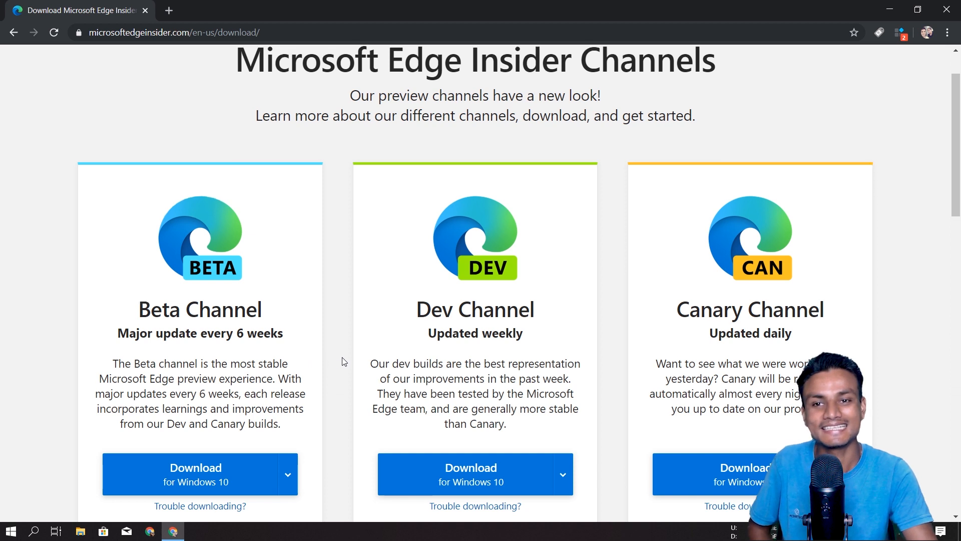
pyautogui.scroll(-3)
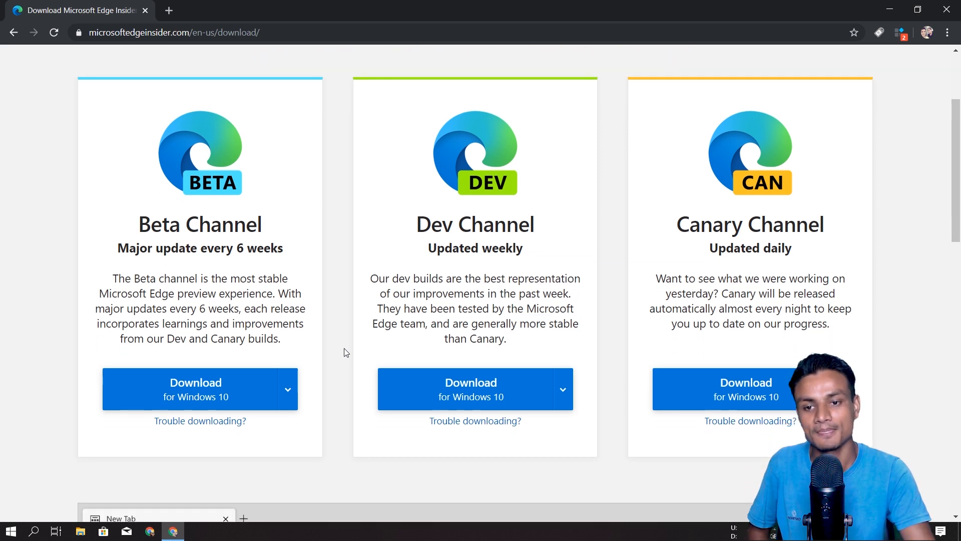
# - Download the Edge Beta channel, accepting its license terms so the installer runs
pyautogui.click(195, 388)
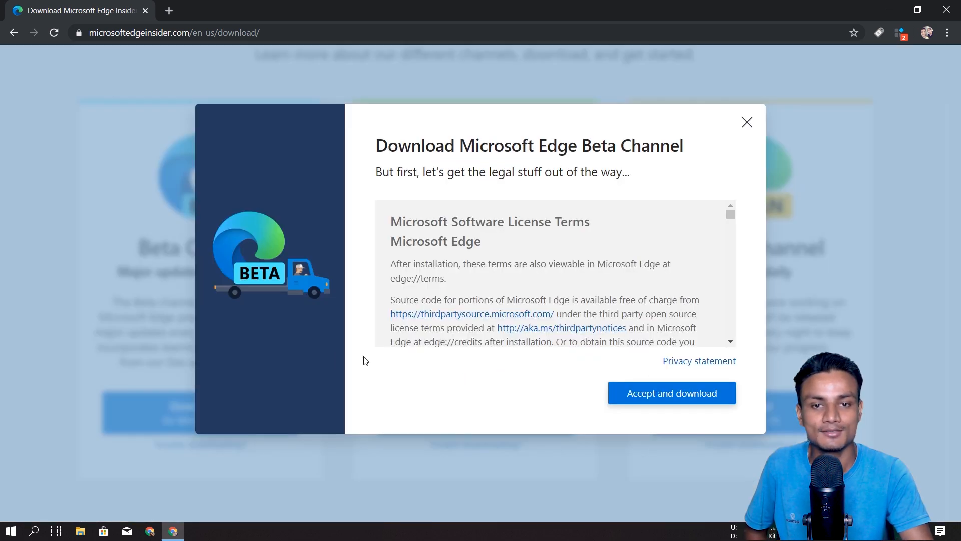
pyautogui.click(670, 393)
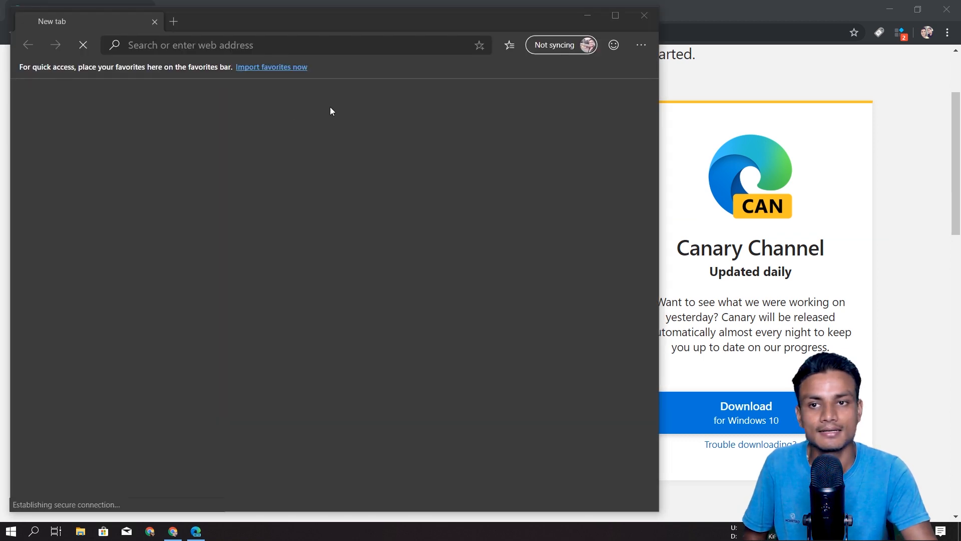
# - Complete Edge Beta's first-run setup, skipping import and choosing the Informational new-tab layout
pyautogui.click(10, 531)
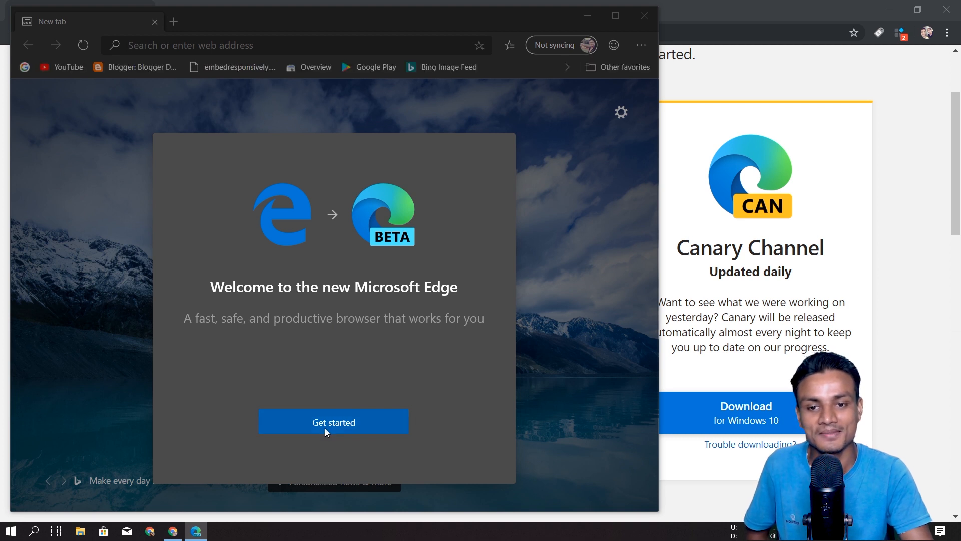
pyautogui.click(333, 421)
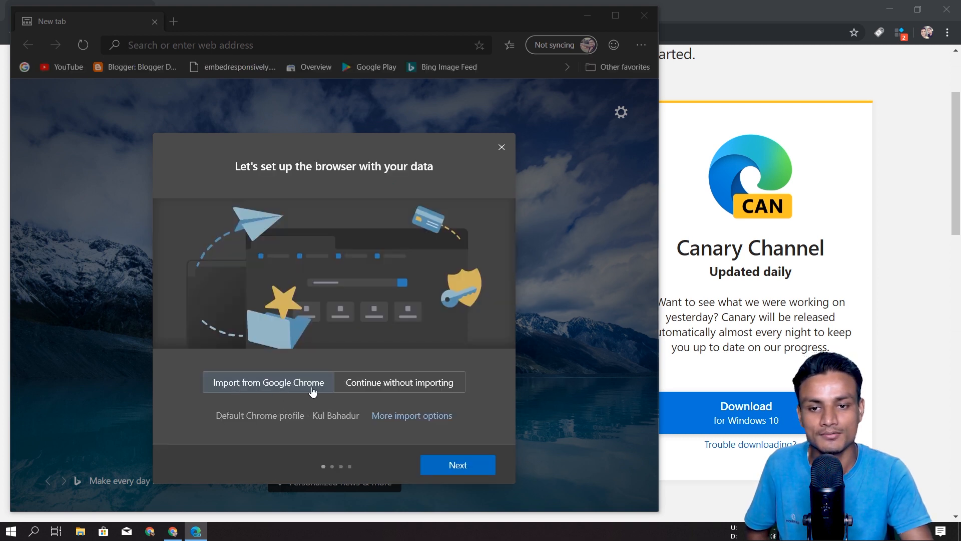
pyautogui.click(458, 465)
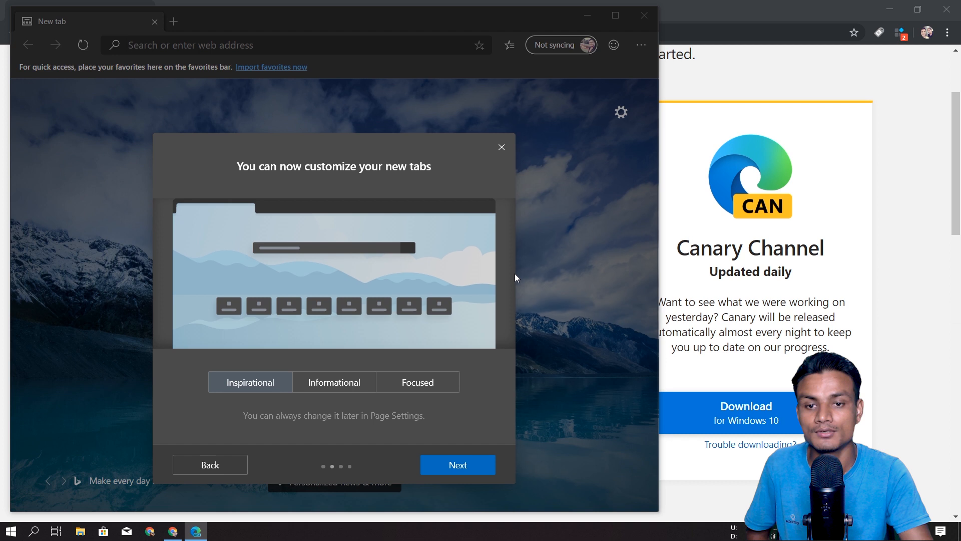
pyautogui.click(334, 381)
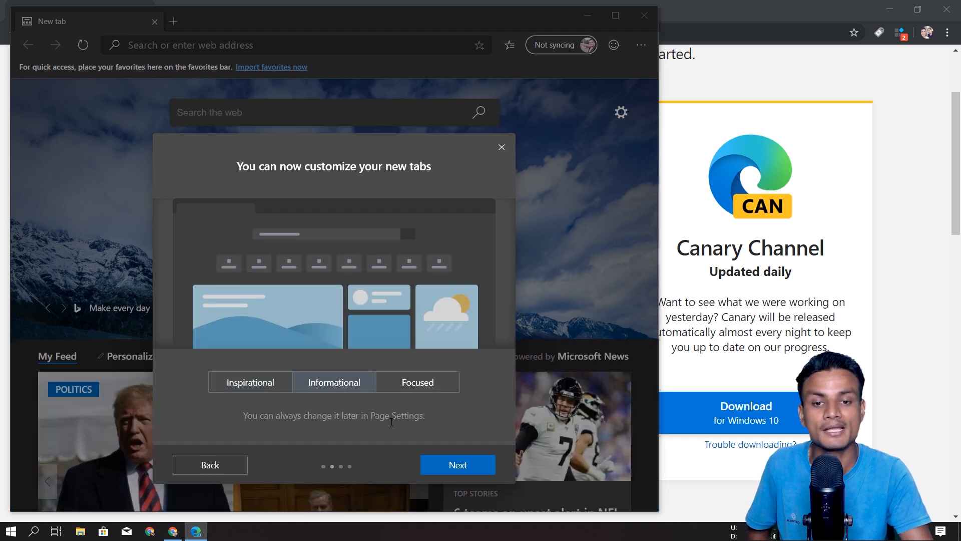
pyautogui.click(458, 463)
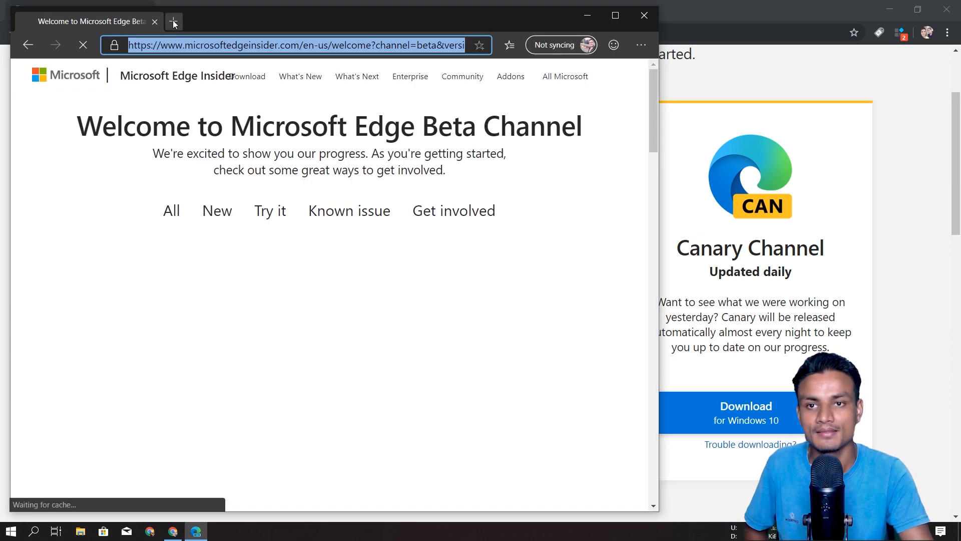
# - Open a fresh new tab page and maximize the Edge Beta window
pyautogui.click(173, 21)
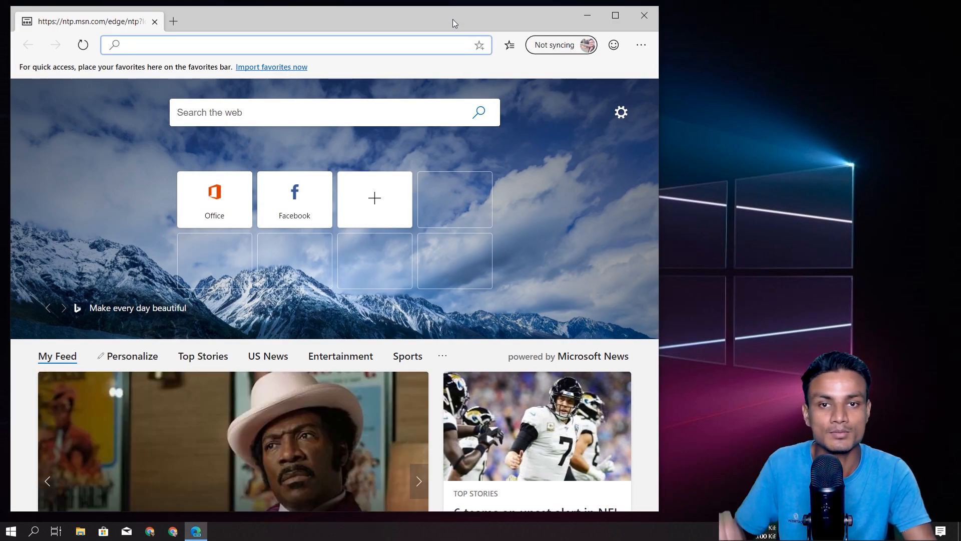
pyautogui.click(615, 15)
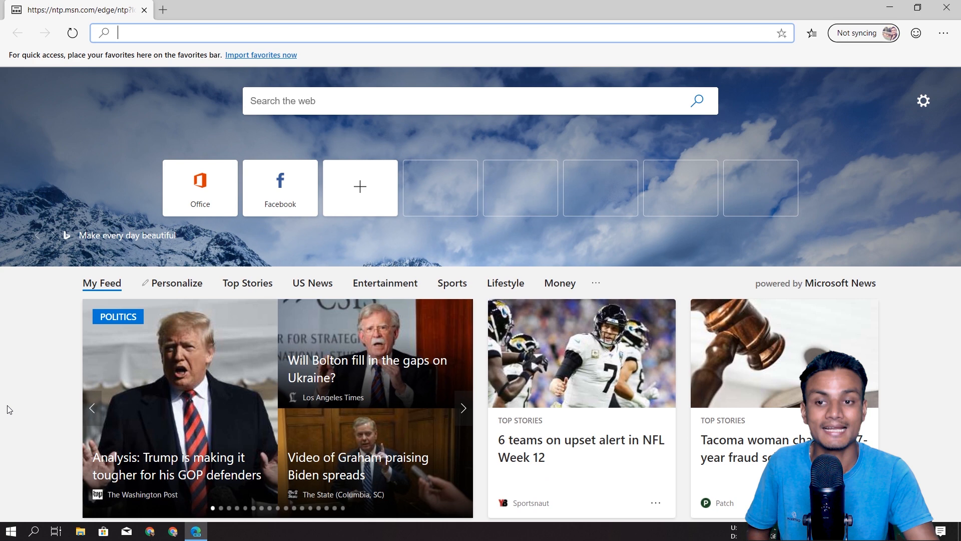
# - Open Edge Beta's settings on the profile page
pyautogui.click(463, 407)
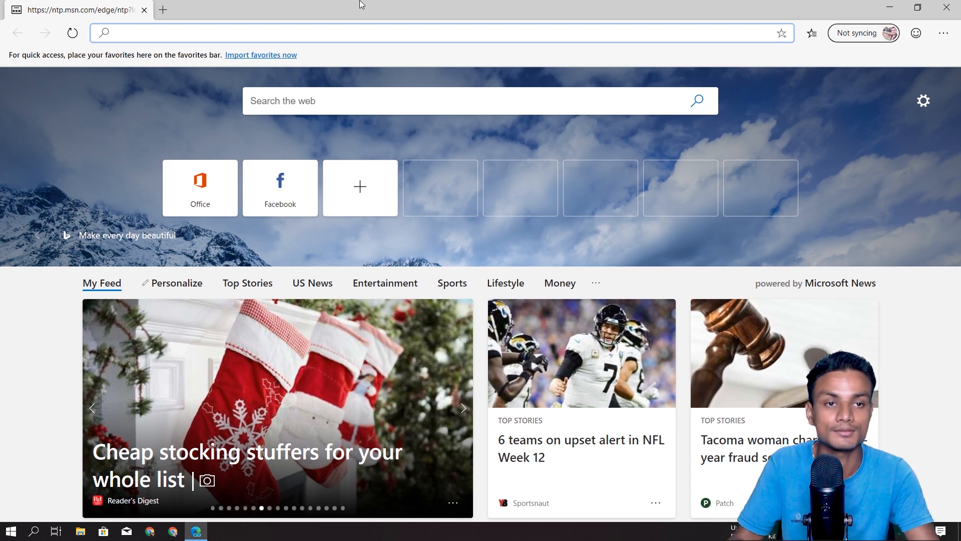
pyautogui.click(943, 32)
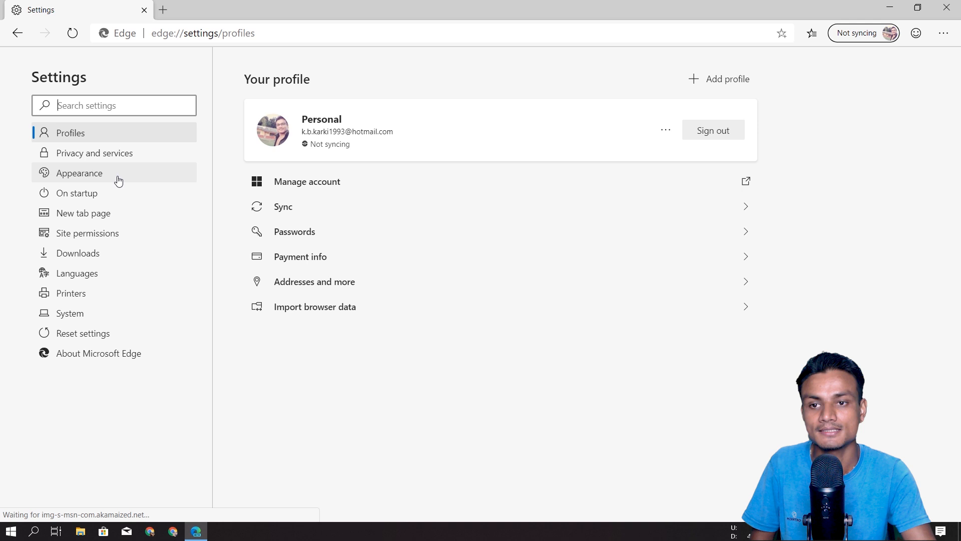
# - In Privacy and services, switch tracking prevention from Balanced to Strict
pyautogui.click(94, 153)
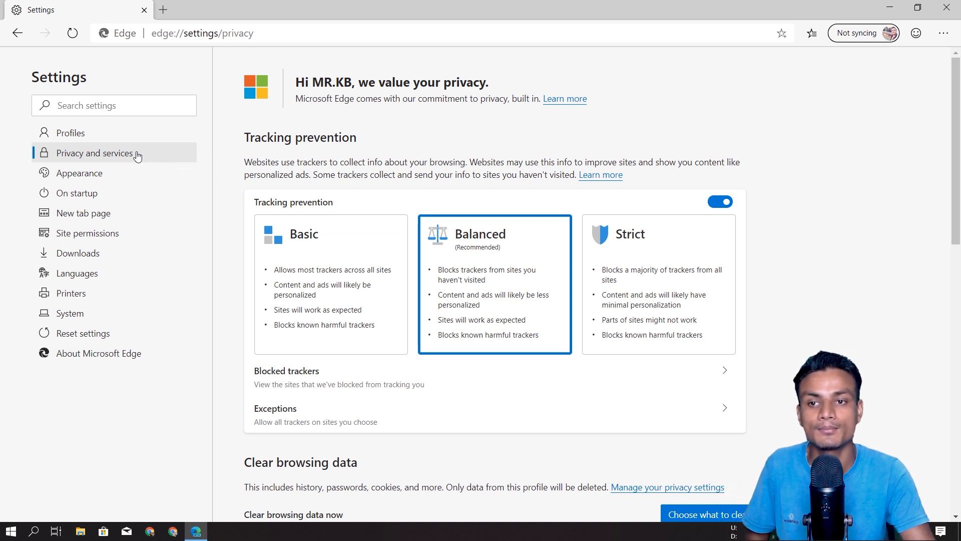
pyautogui.moveTo(470, 201)
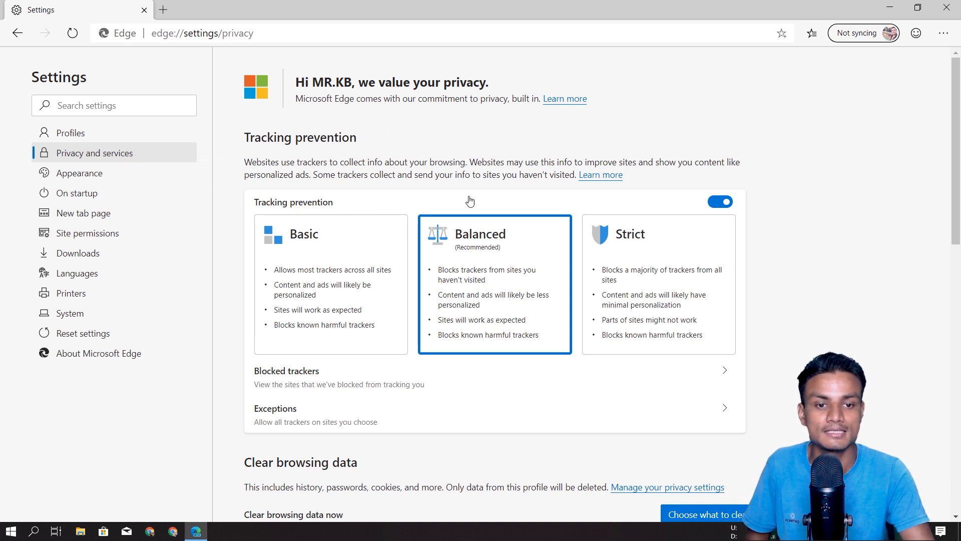
pyautogui.moveTo(301, 181)
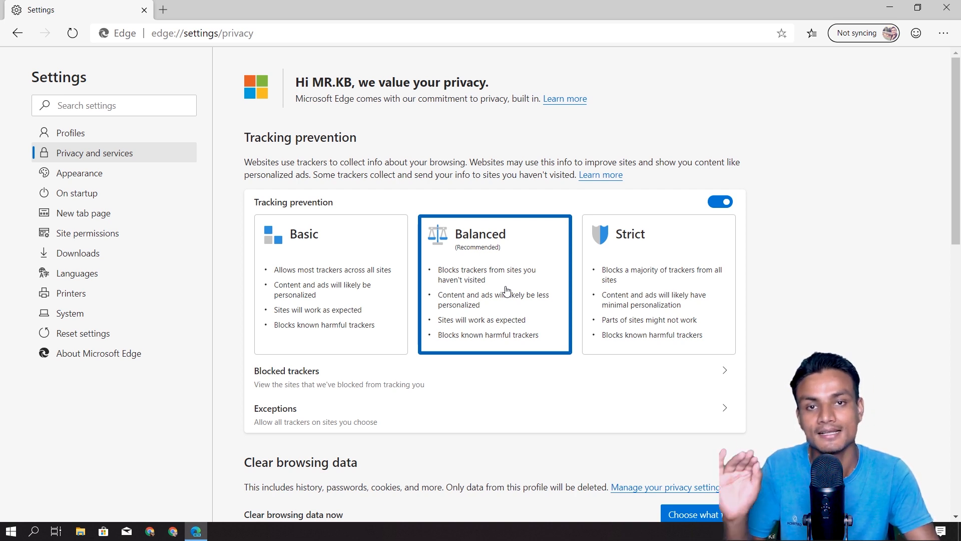
pyautogui.click(658, 284)
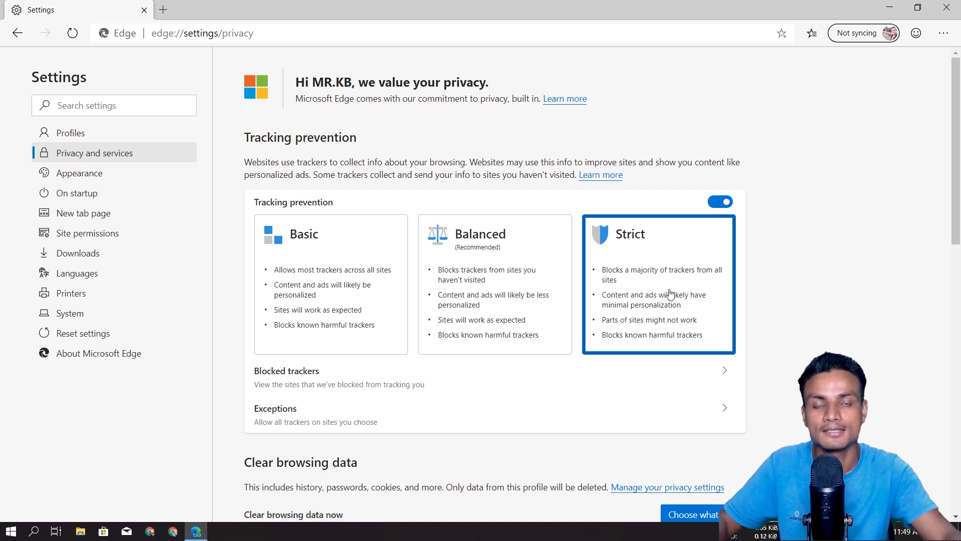
pyautogui.moveTo(673, 299)
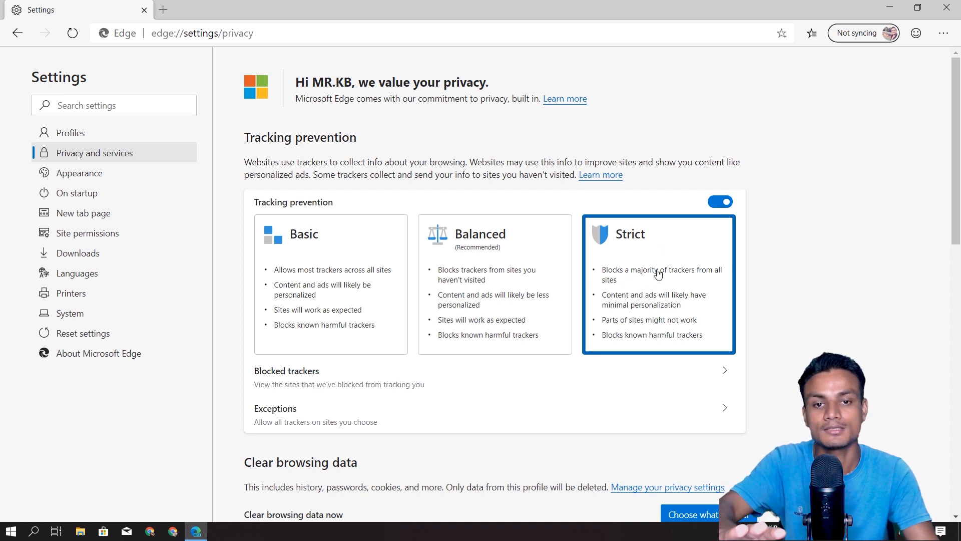
pyautogui.click(330, 283)
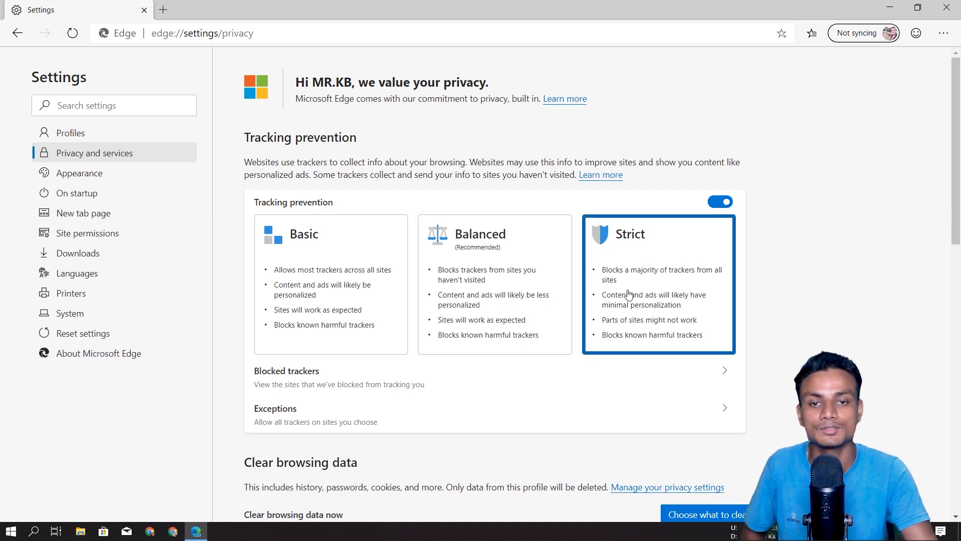
pyautogui.scroll(-3)
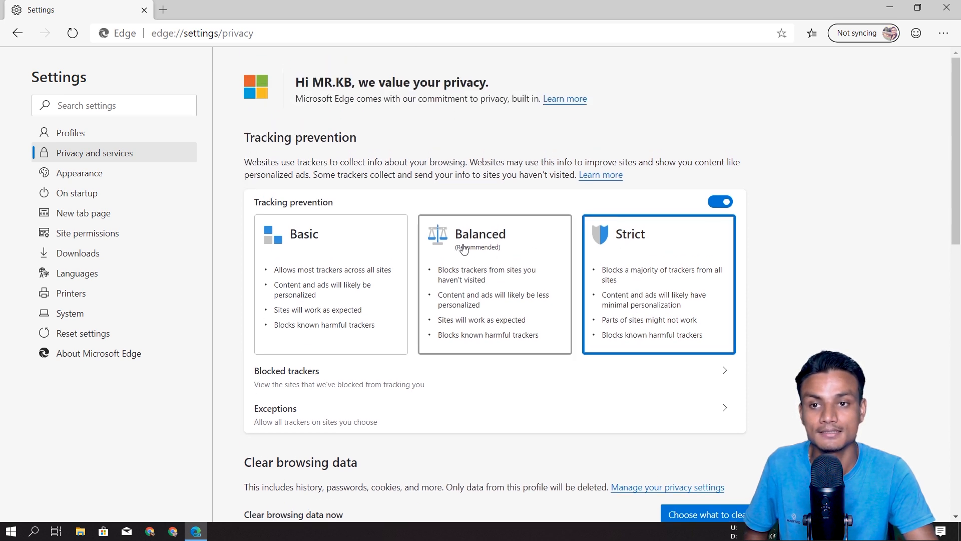
pyautogui.moveTo(484, 274)
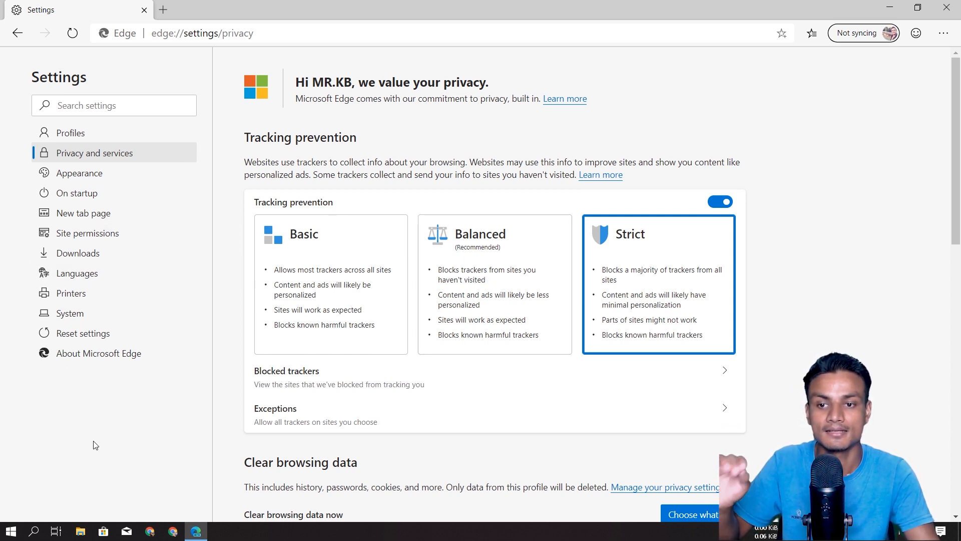
pyautogui.moveTo(95, 399)
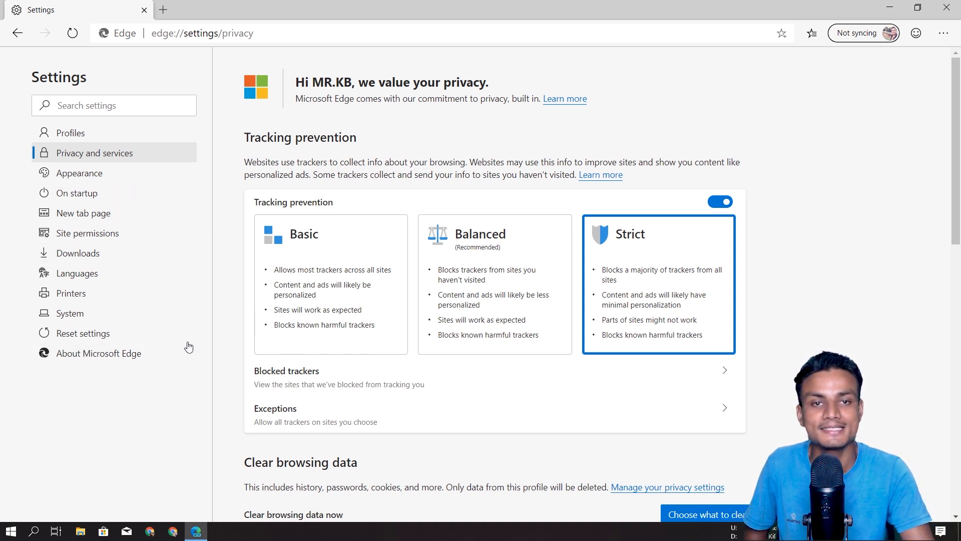
pyautogui.moveTo(107, 361)
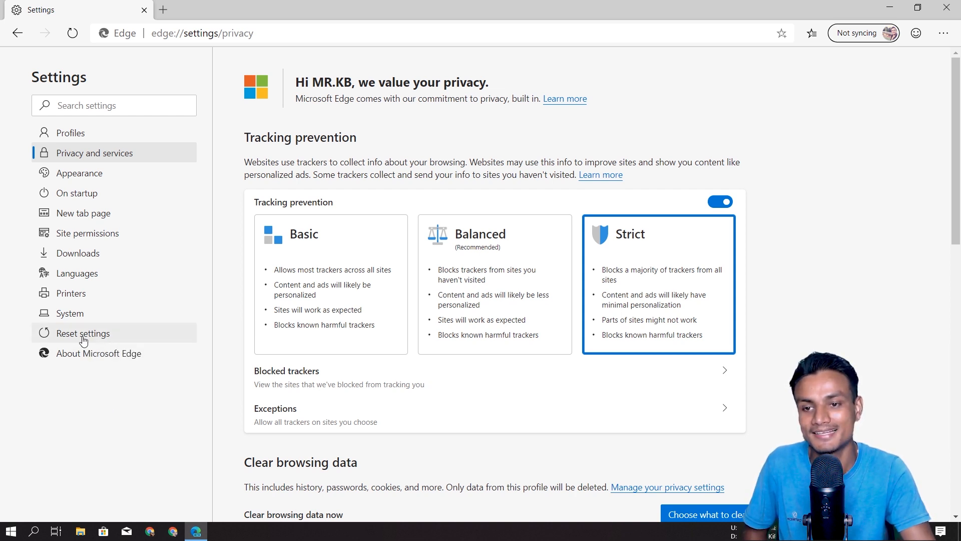
# - Check About Microsoft Edge shows version 79.0.309.30 up to date, then go to Appearance
pyautogui.click(98, 354)
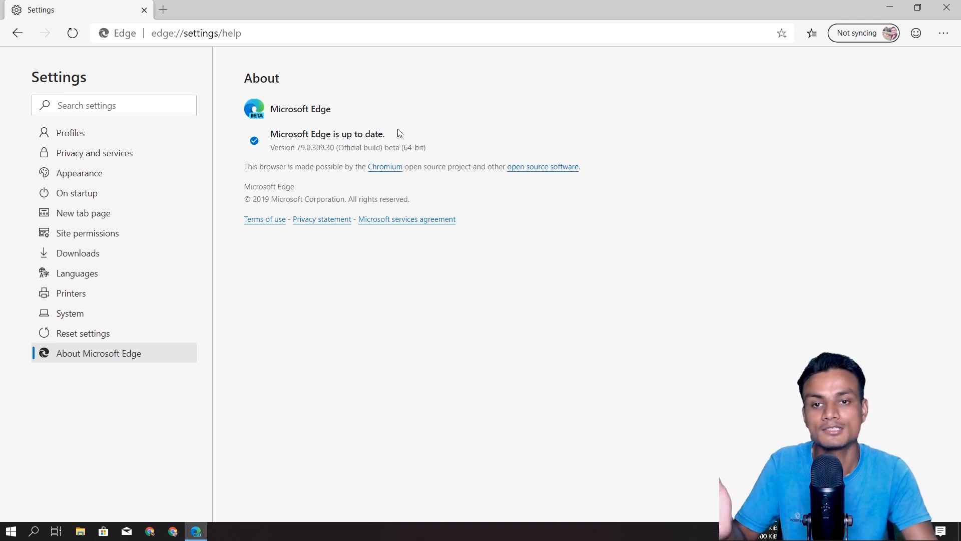
pyautogui.moveTo(390, 141)
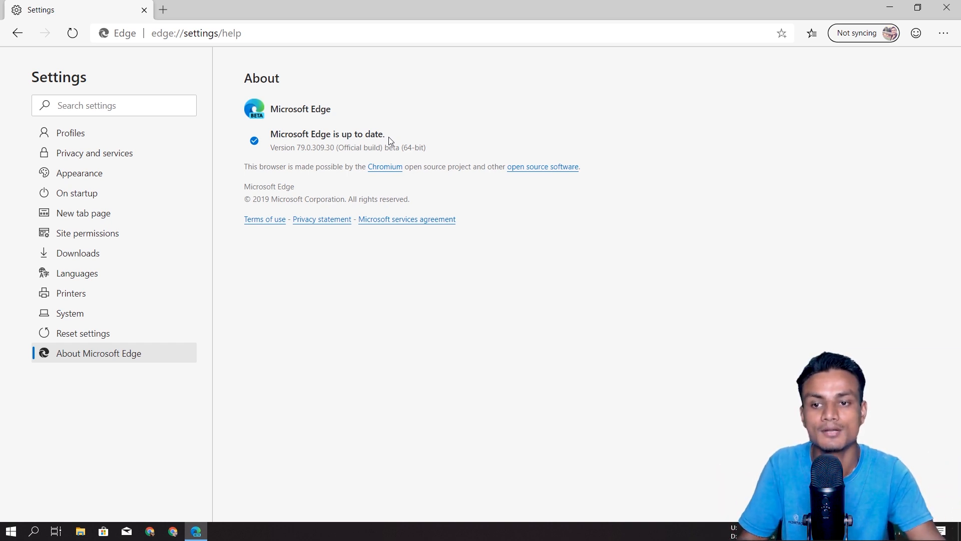
pyautogui.click(79, 173)
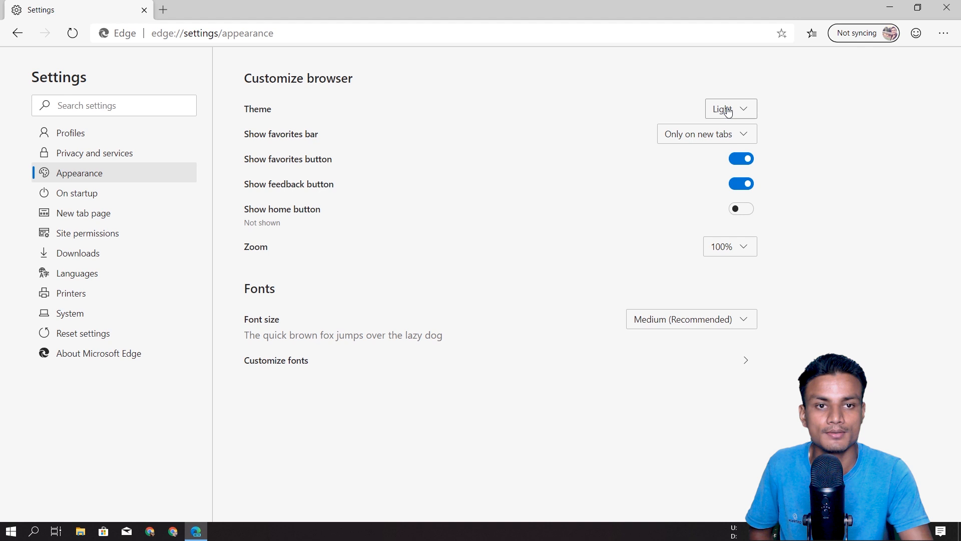
# - Set the theme to Dark and open the kil0bit blog from an address-bar search
pyautogui.click(728, 108)
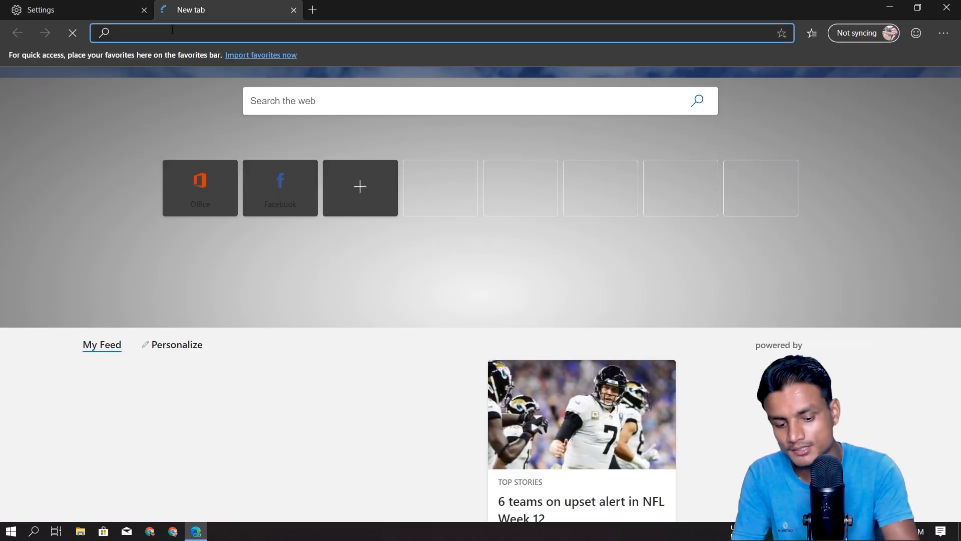
pyautogui.write('kil')
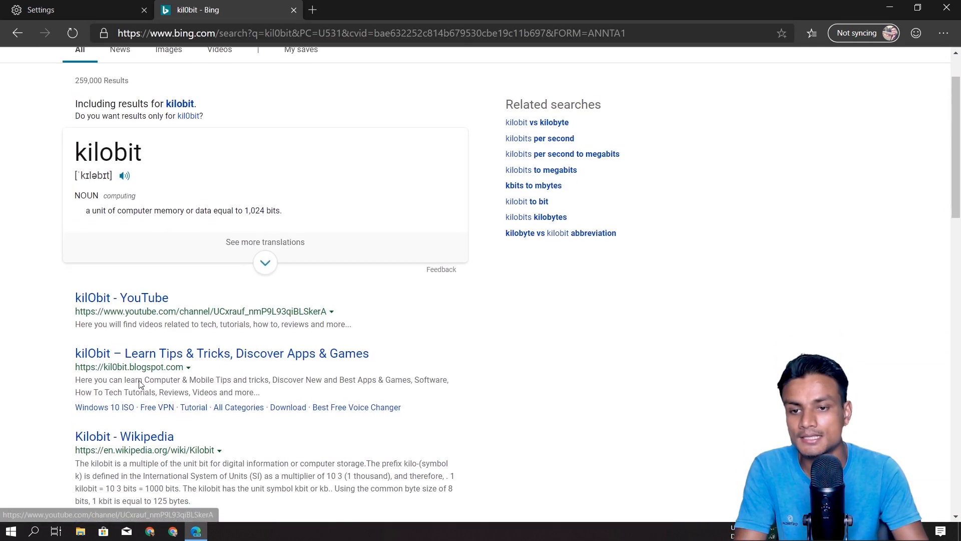
pyautogui.click(222, 353)
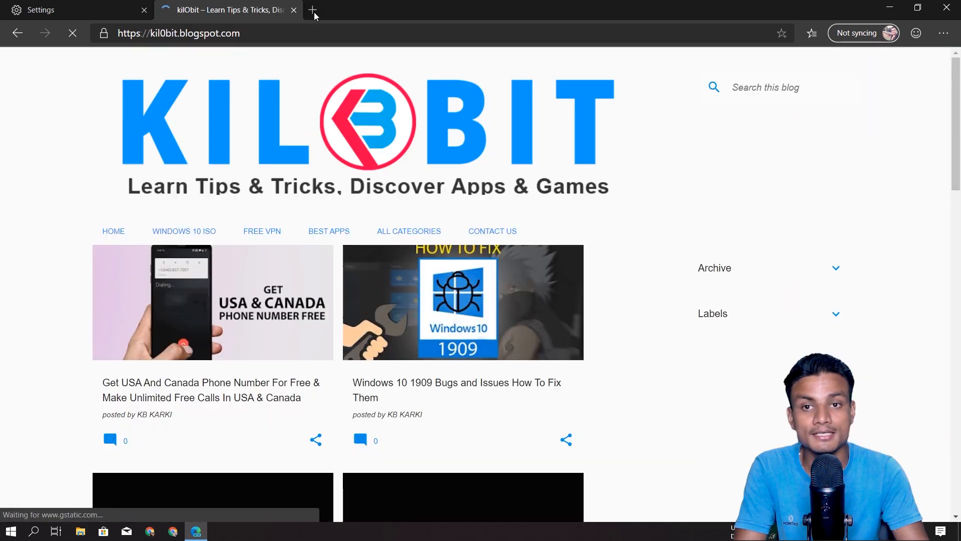
# - Leave only a dark new tab open by closing the blog and Settings tabs
pyautogui.click(312, 10)
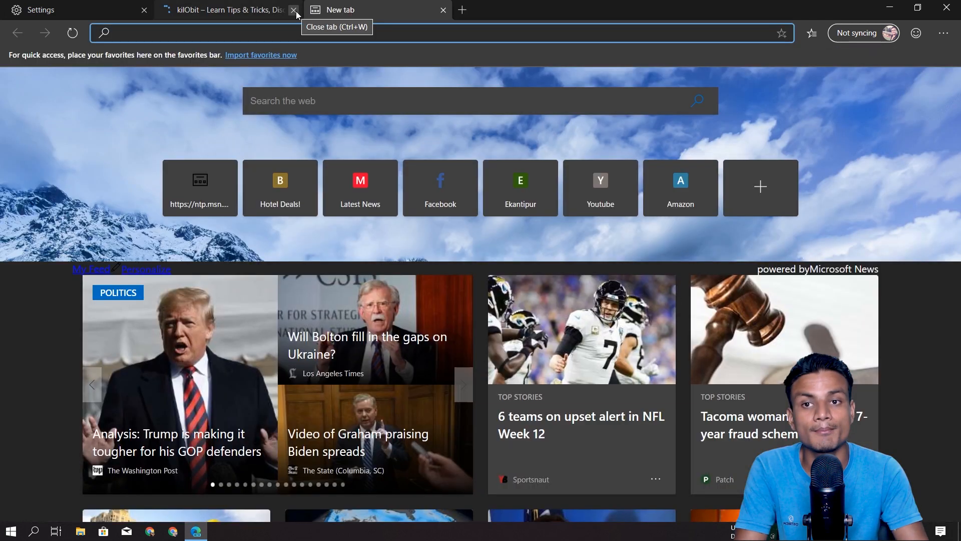
pyautogui.click(294, 10)
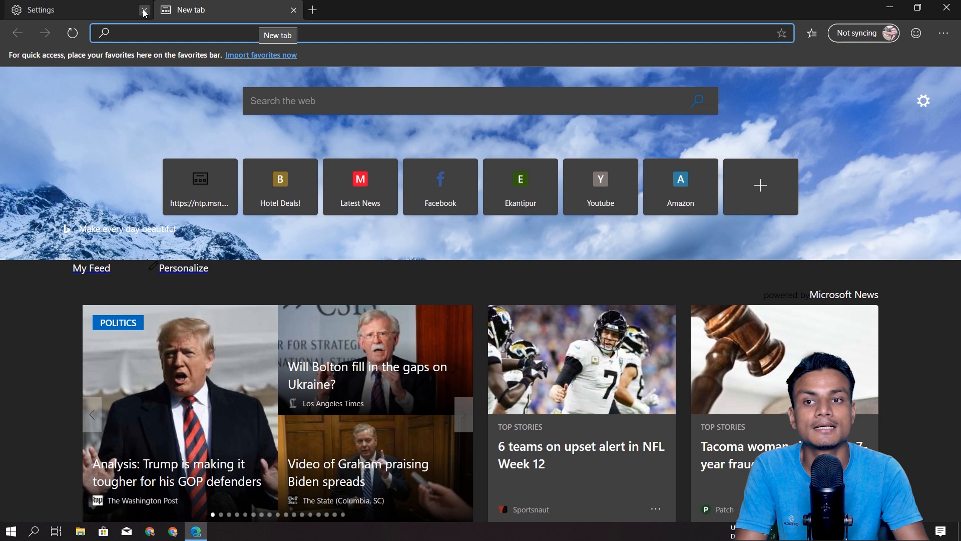
pyautogui.click(143, 11)
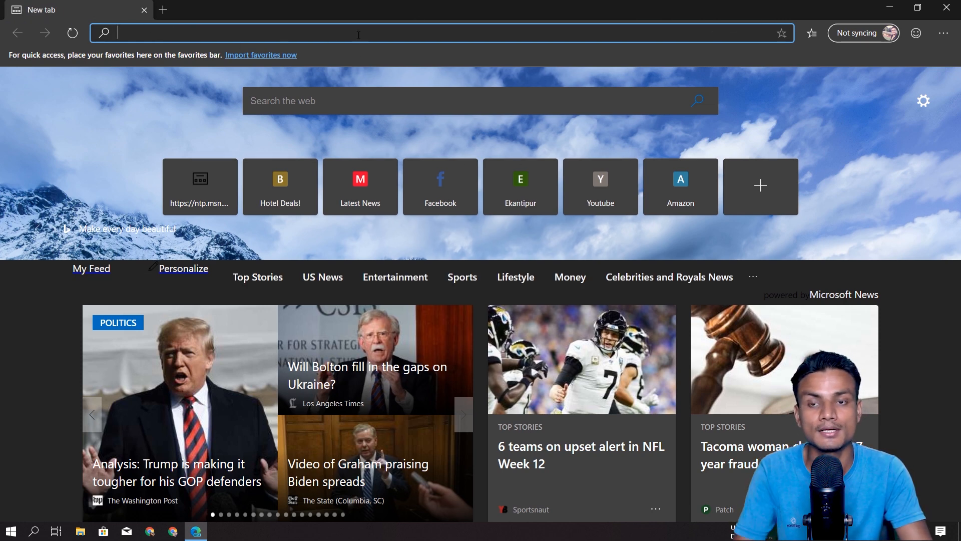
pyautogui.moveTo(429, 100)
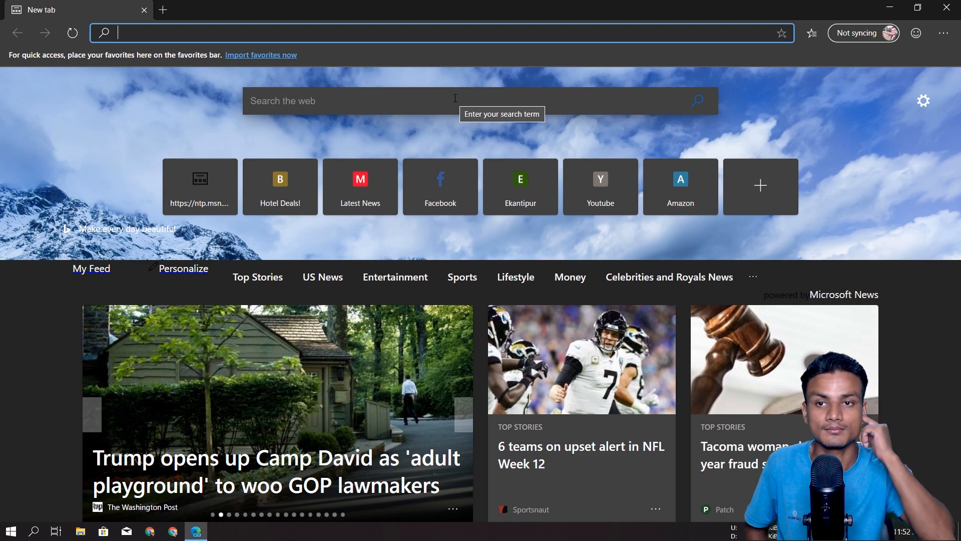
pyautogui.moveTo(770, 68)
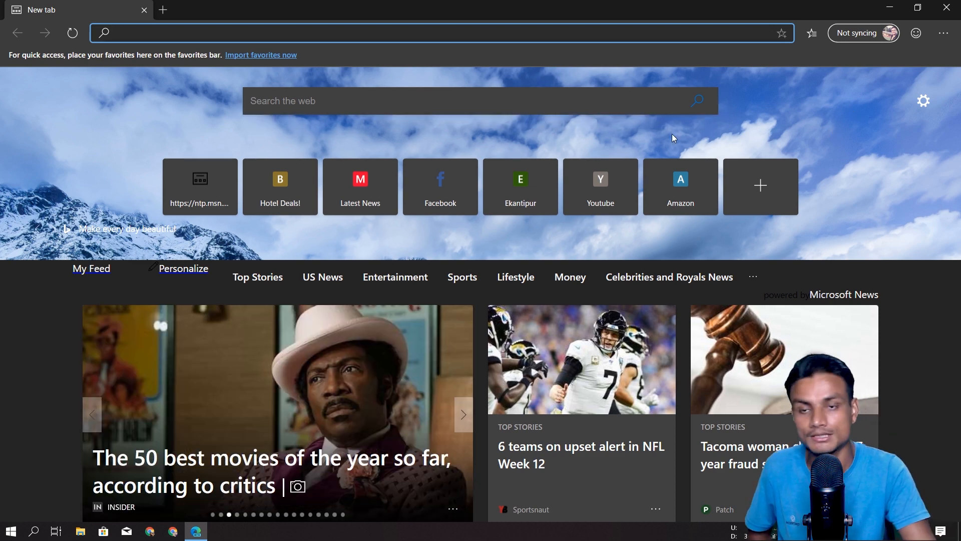
pyautogui.scroll(-3)
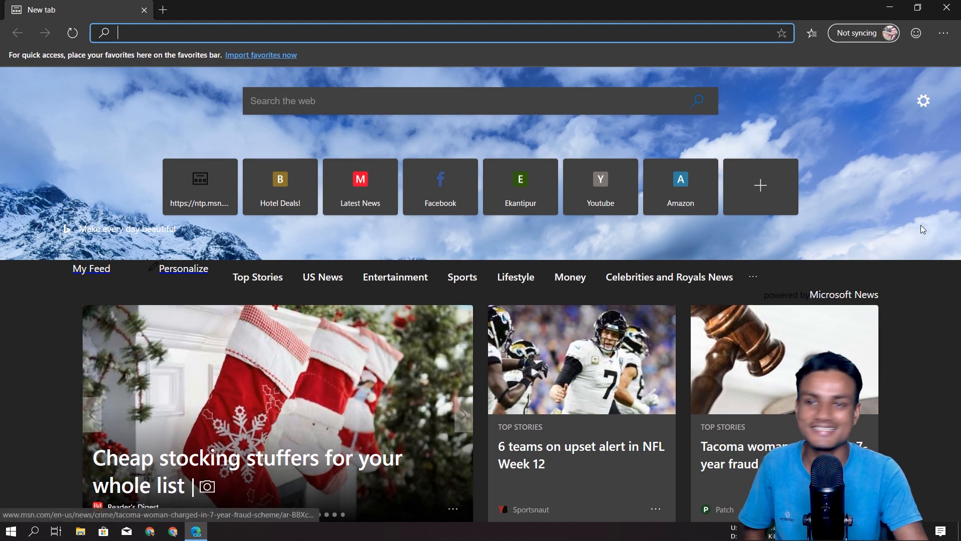
pyautogui.moveTo(943, 33)
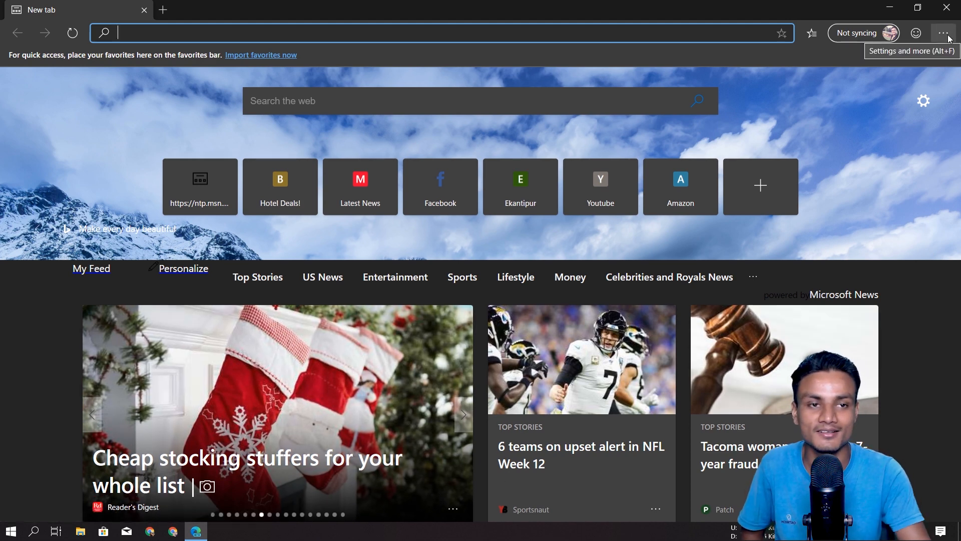
pyautogui.moveTo(935, 56)
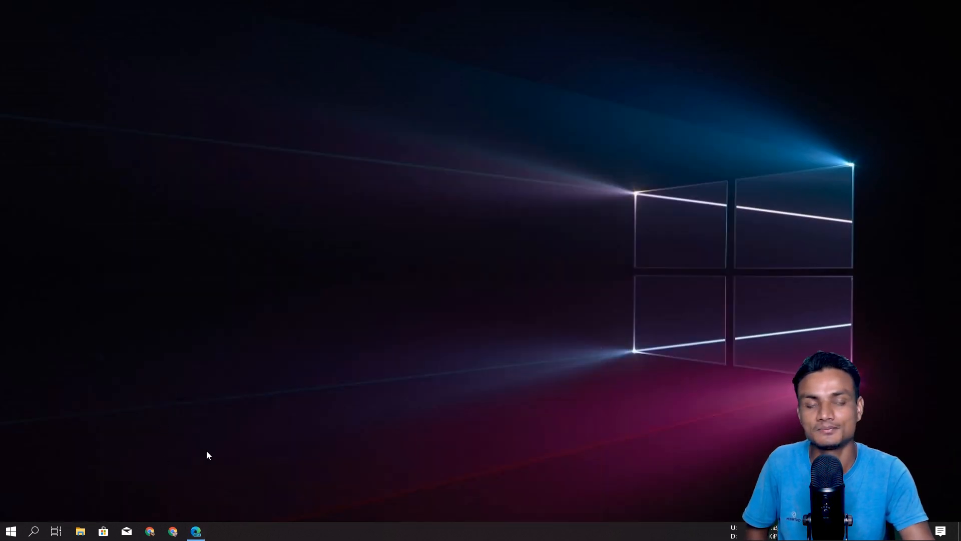
pyautogui.moveTo(300, 383)
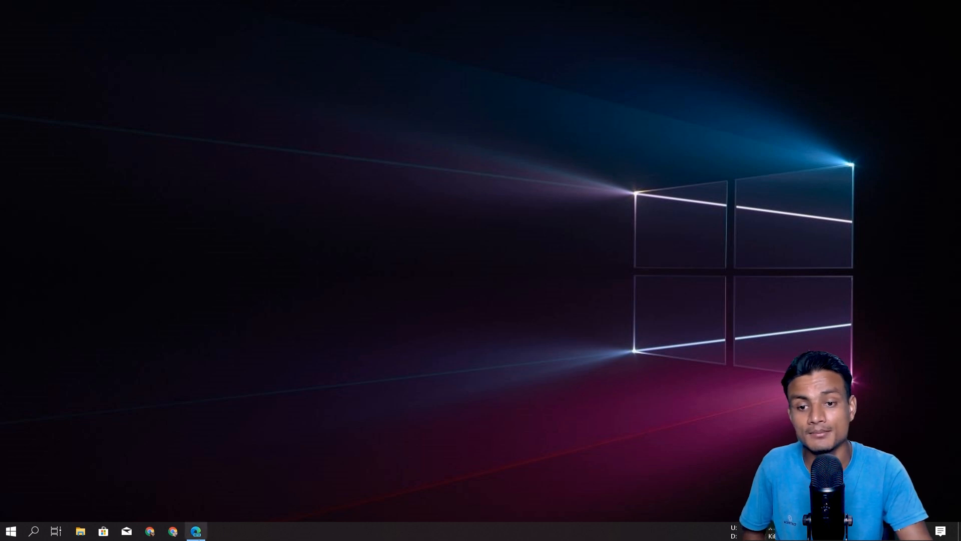
# - Relaunch Edge Beta onto its dark new-tab page and open the Start menu
pyautogui.click(195, 531)
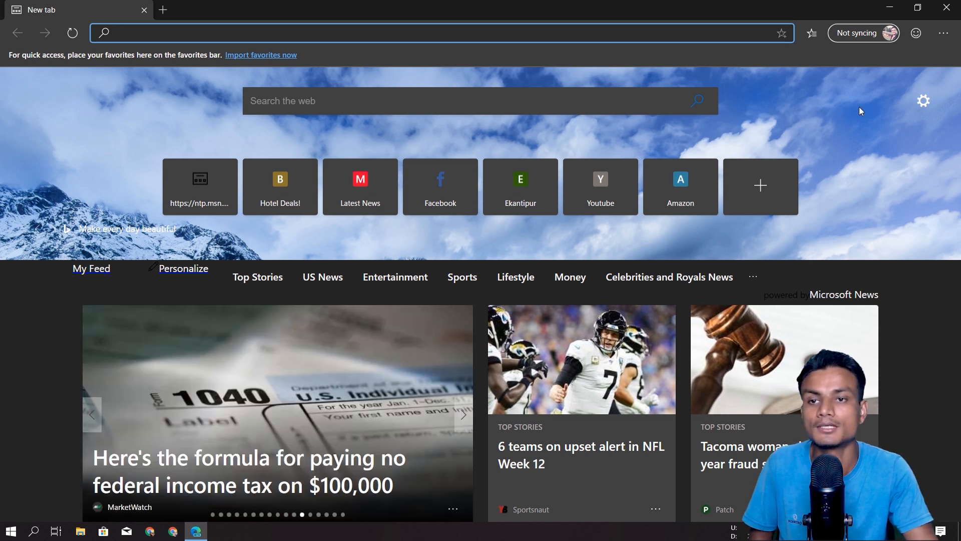
pyautogui.moveTo(618, 5)
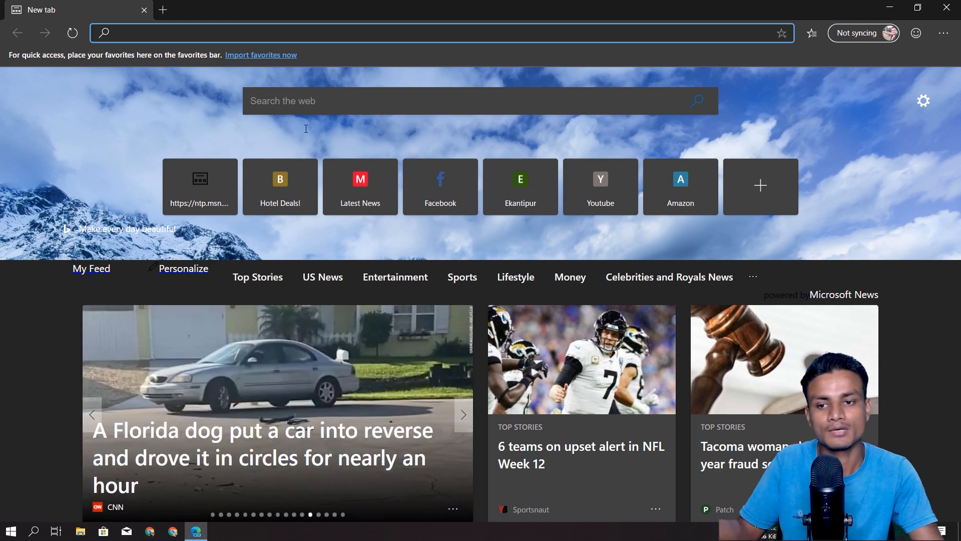
pyautogui.click(10, 530)
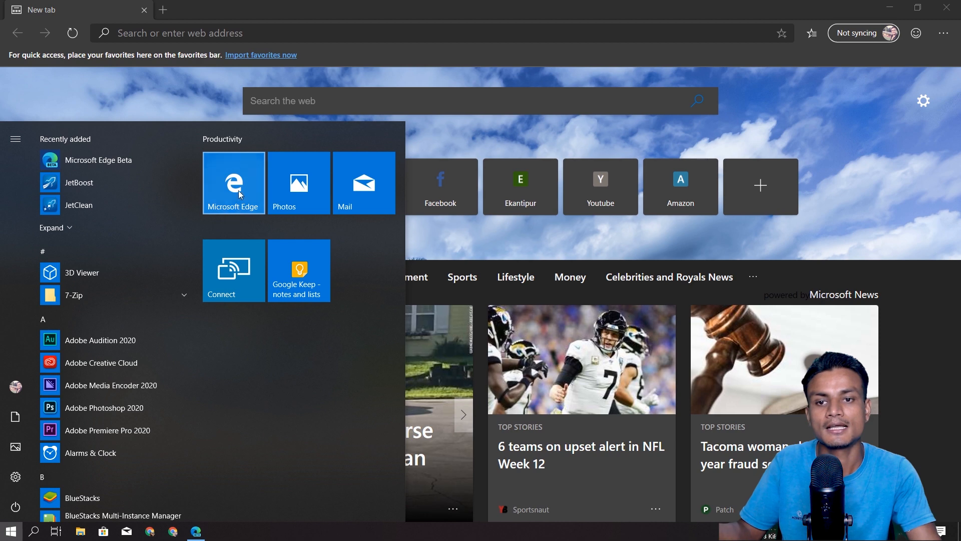